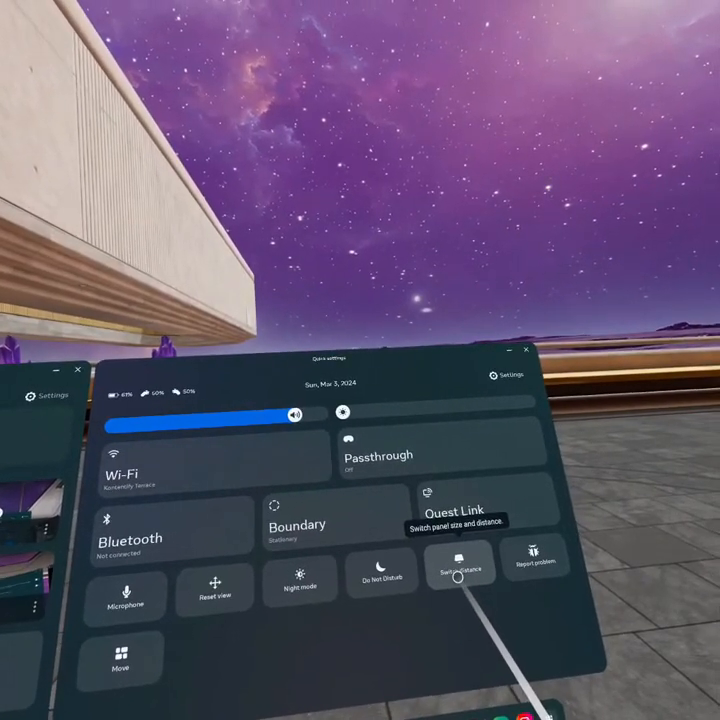
- Switch the Quick Settings panels to the farther viewing distance via 'Switch panel size and distance'
{"action": "left_click", "coordinate": [460, 570]}
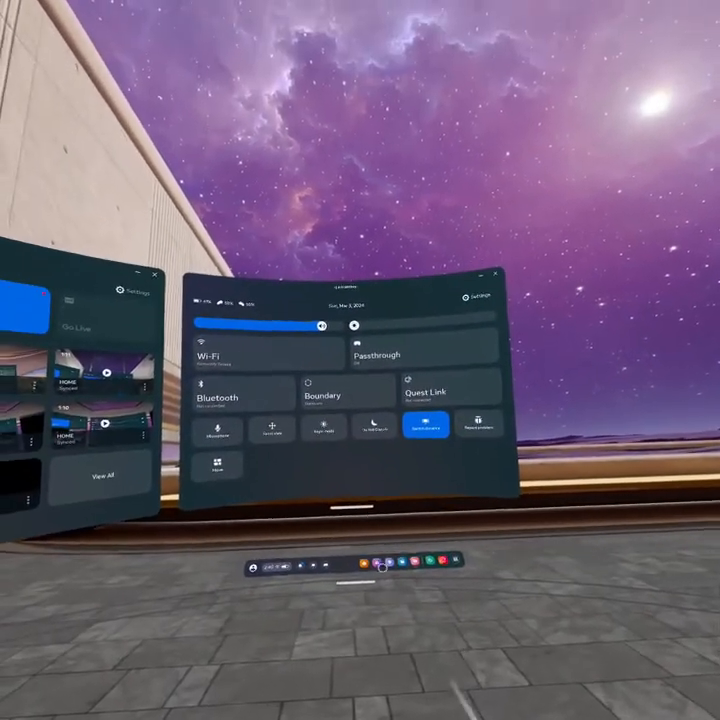